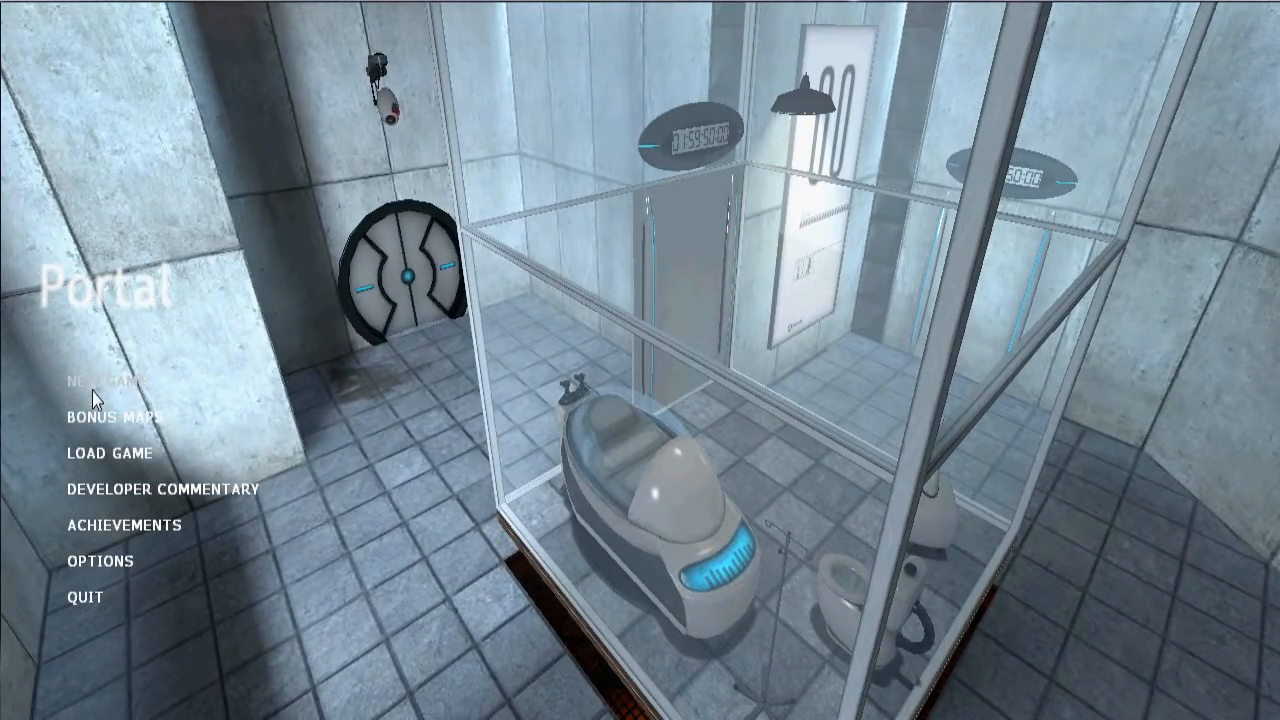
Step: Select NEW GAME on the main menu to show the chapter list
click(97, 381)
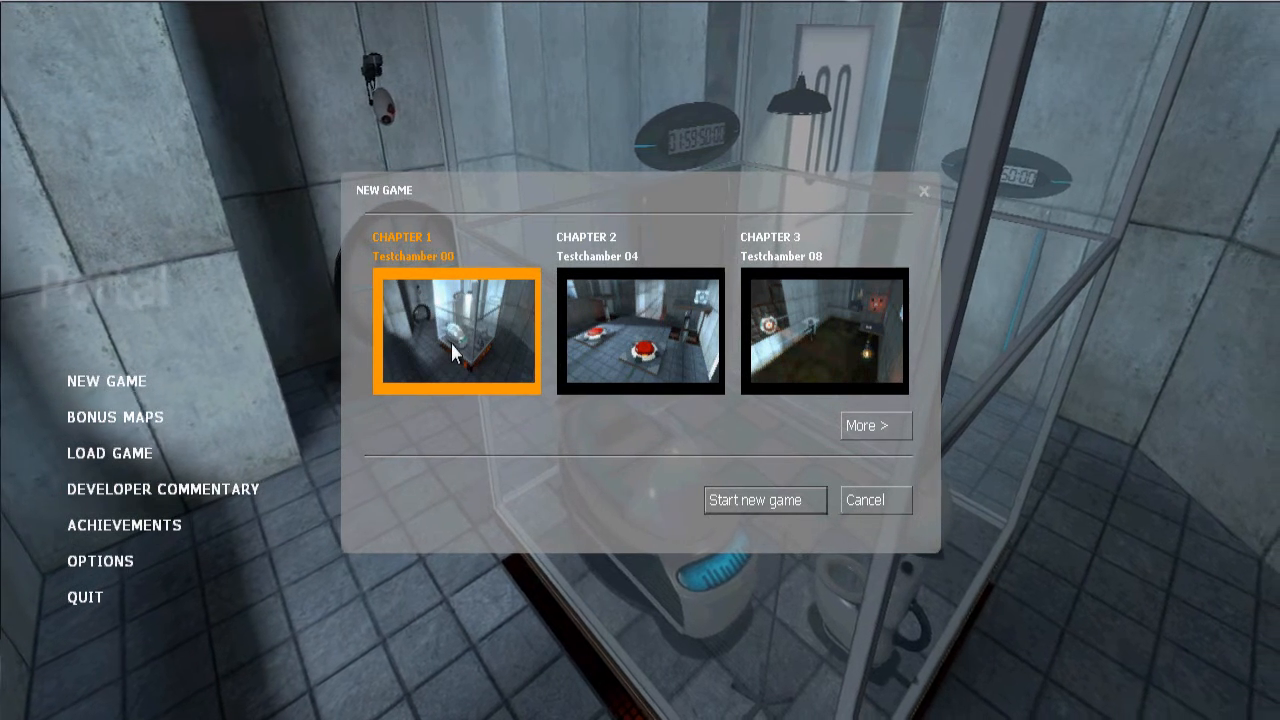
Step: Start a new game from Chapter 1, Testchamber 00
click(764, 500)
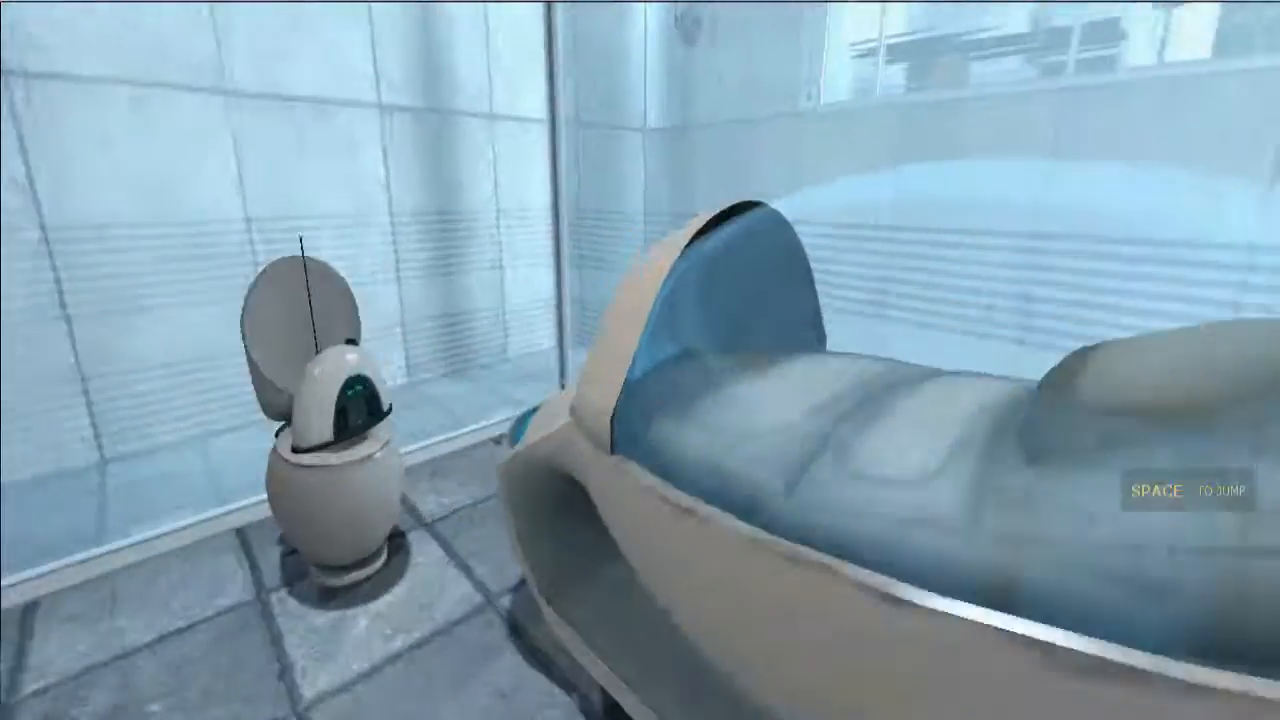
Step: Turn on dialog-only subtitles in the audio options, then resume the game
key(Escape)
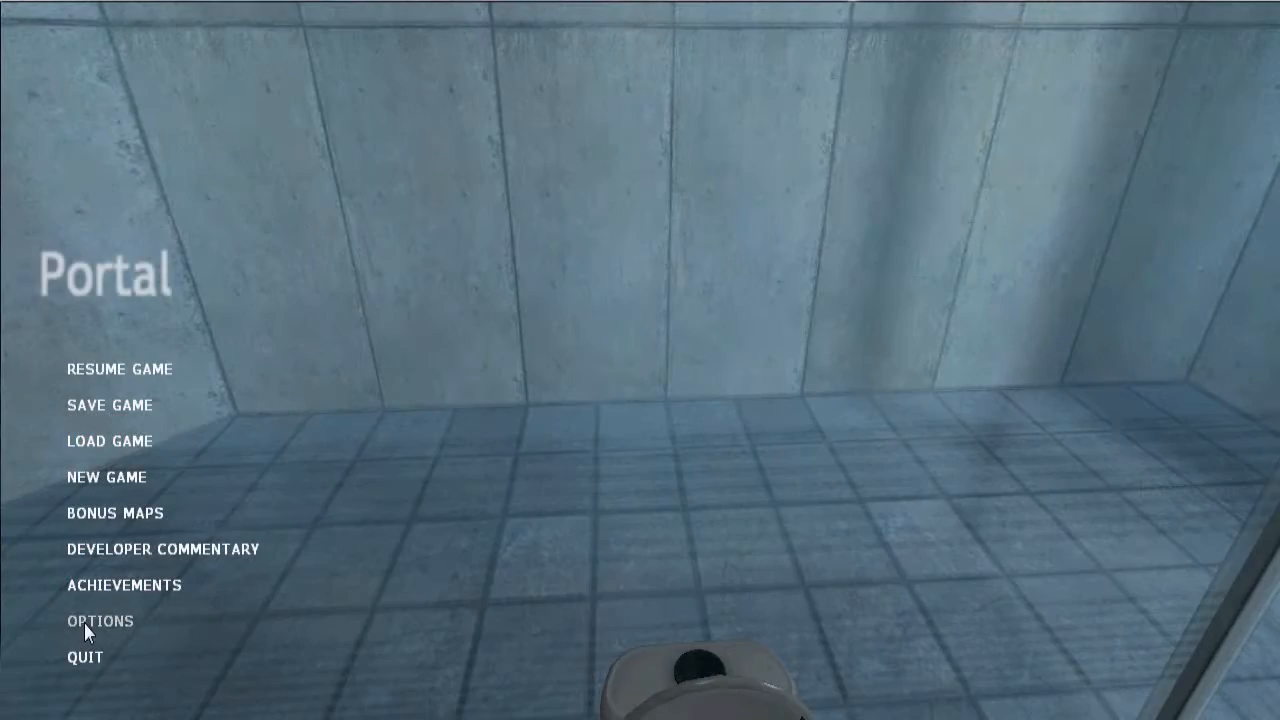
click(99, 620)
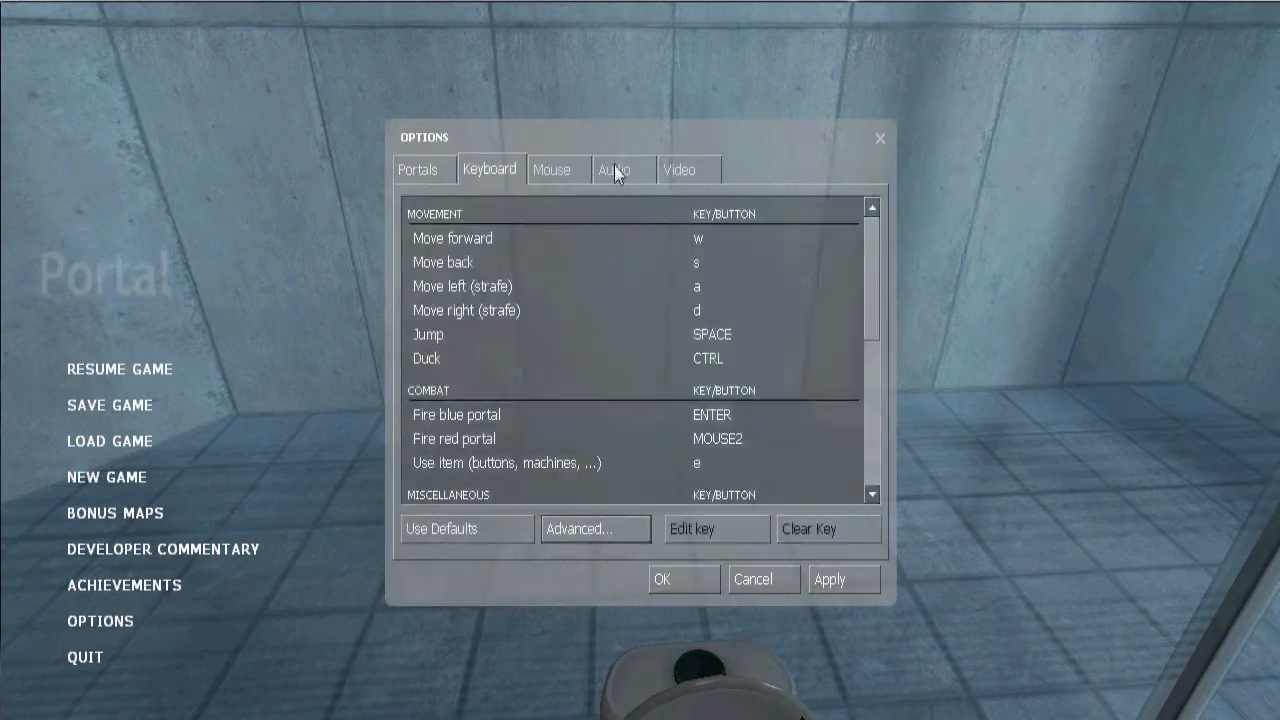
click(614, 169)
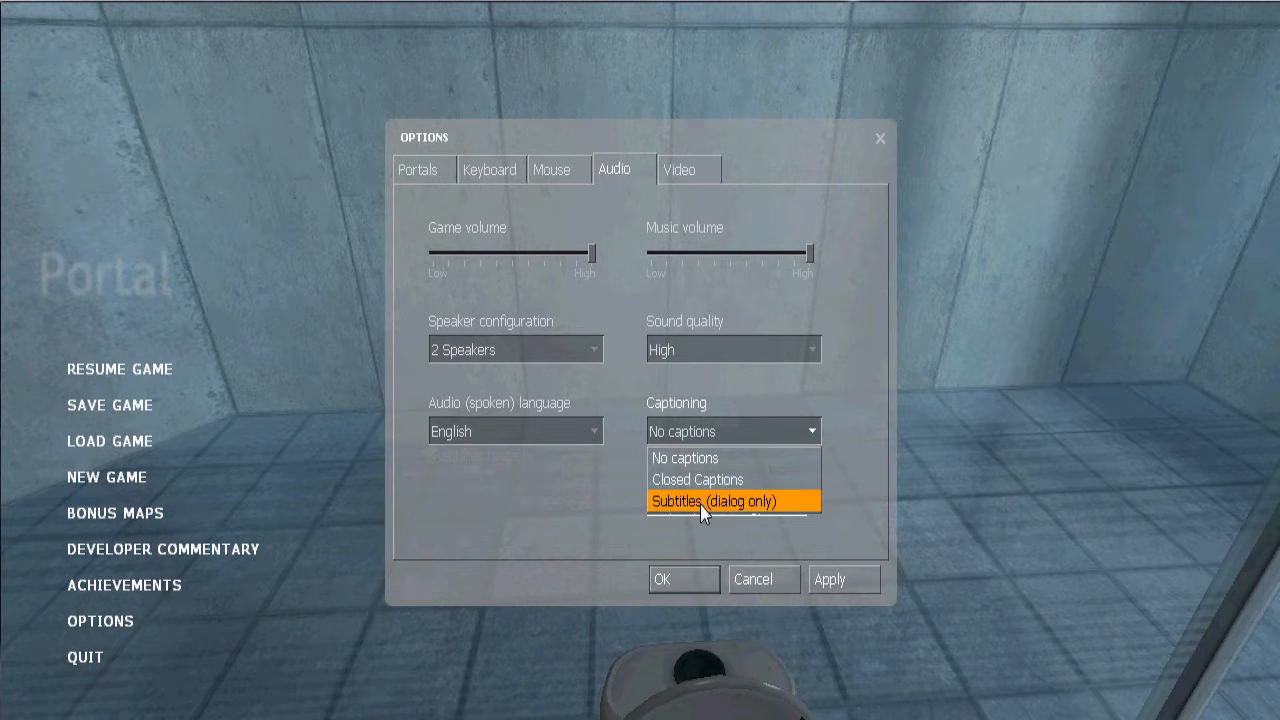
click(733, 500)
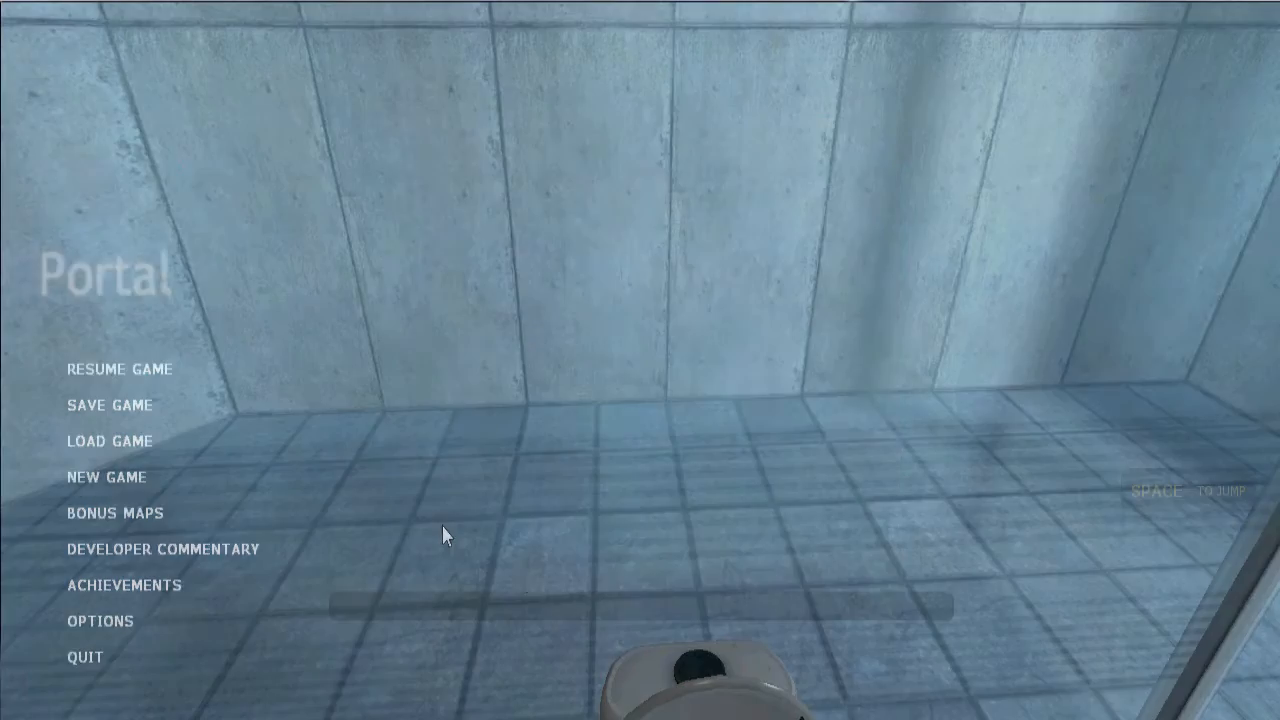
click(118, 369)
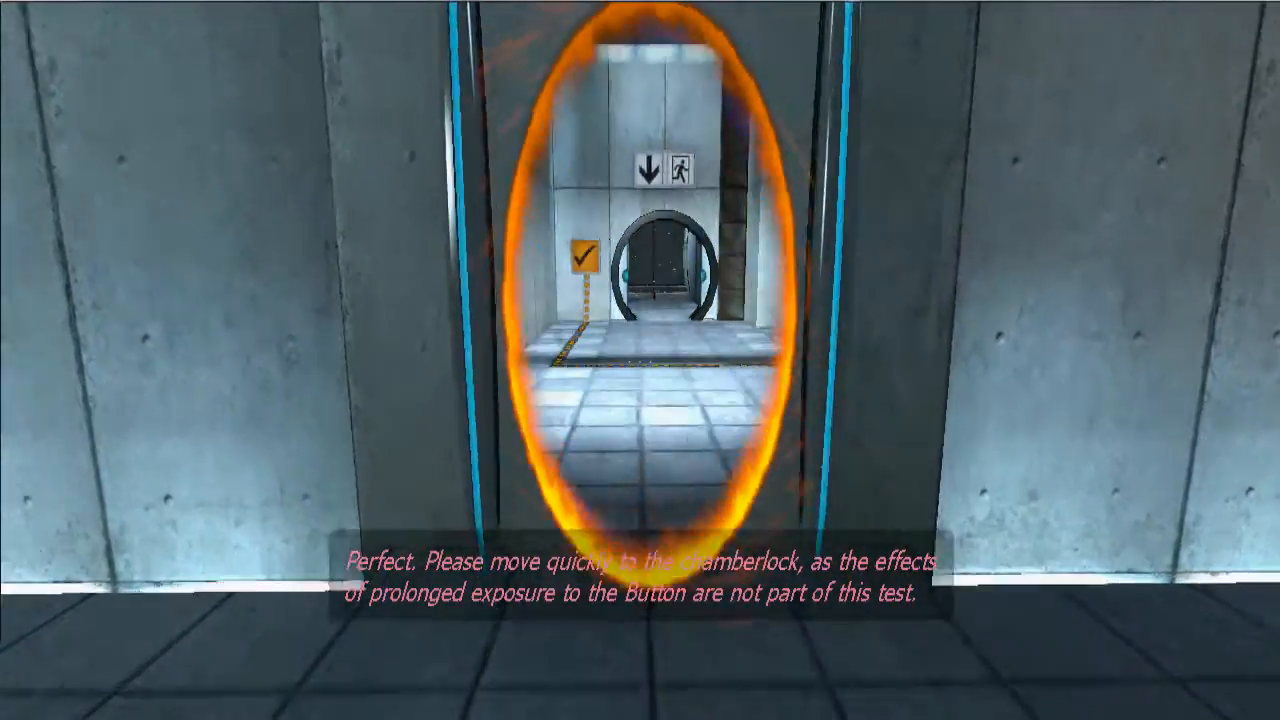
mouse_move(640, 360)
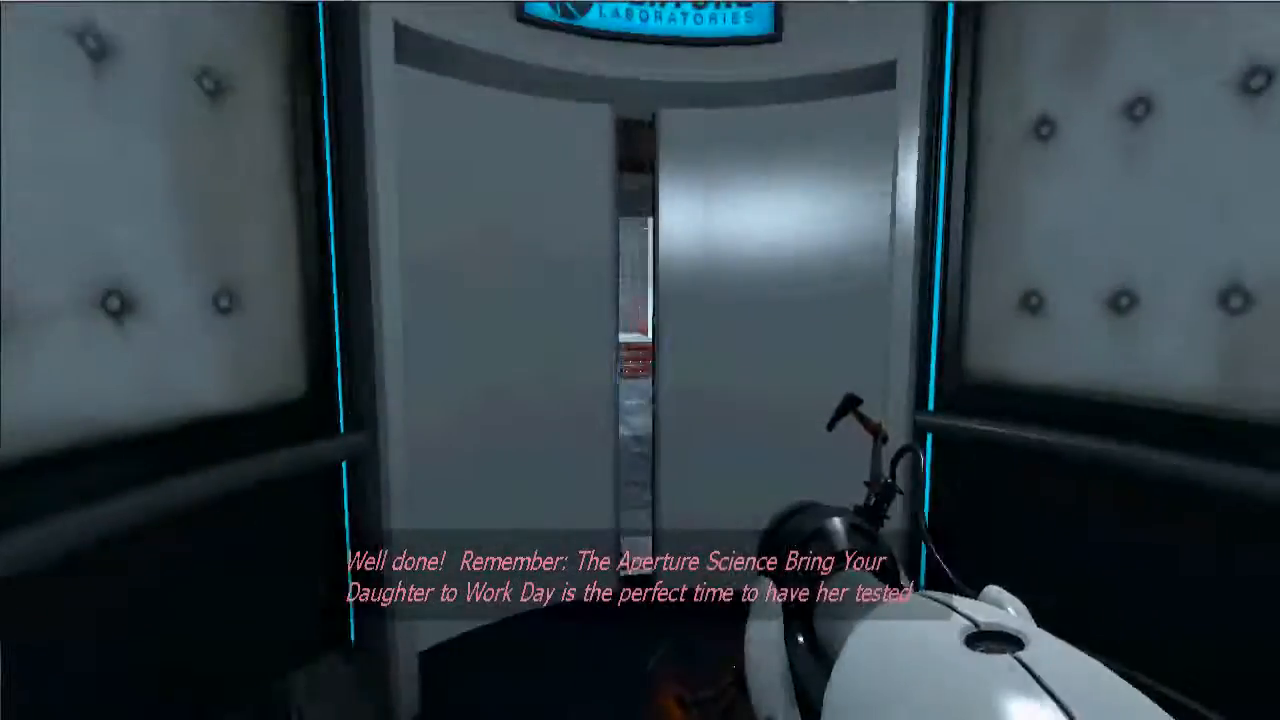
mouse_move(640, 360)
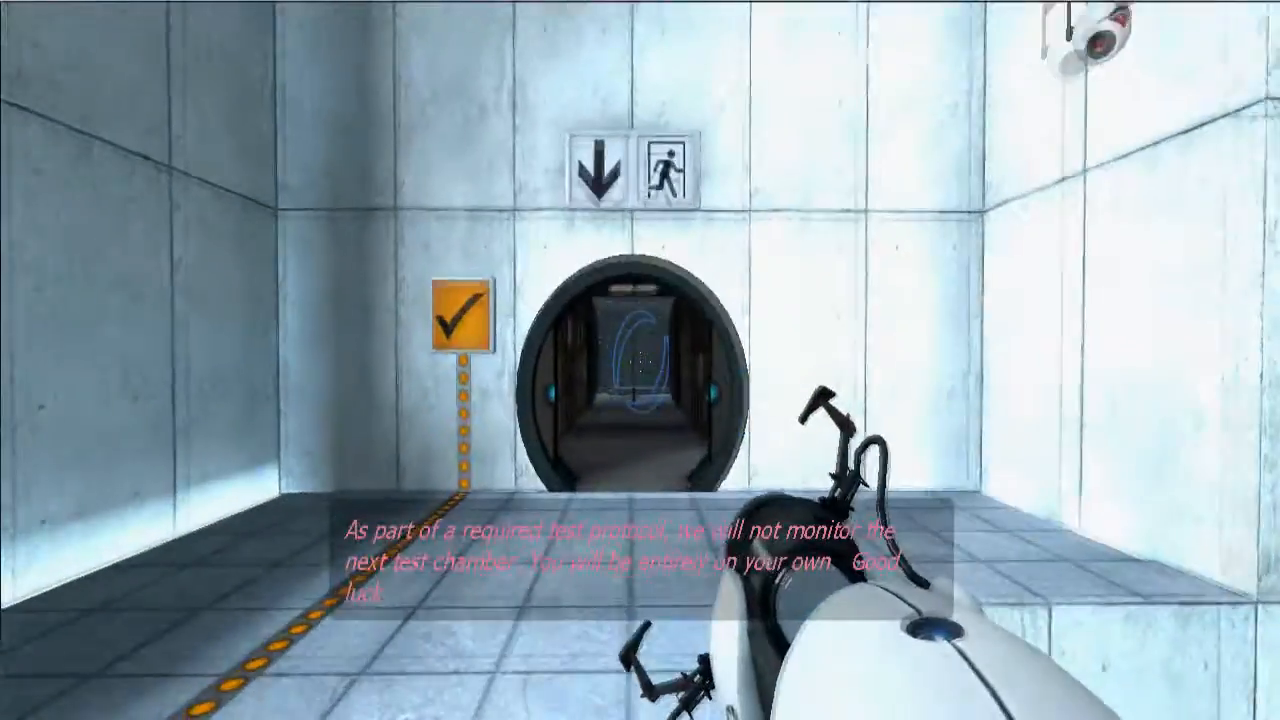
Step: Walk through the doorway and down the corridor to its far end
key(w)
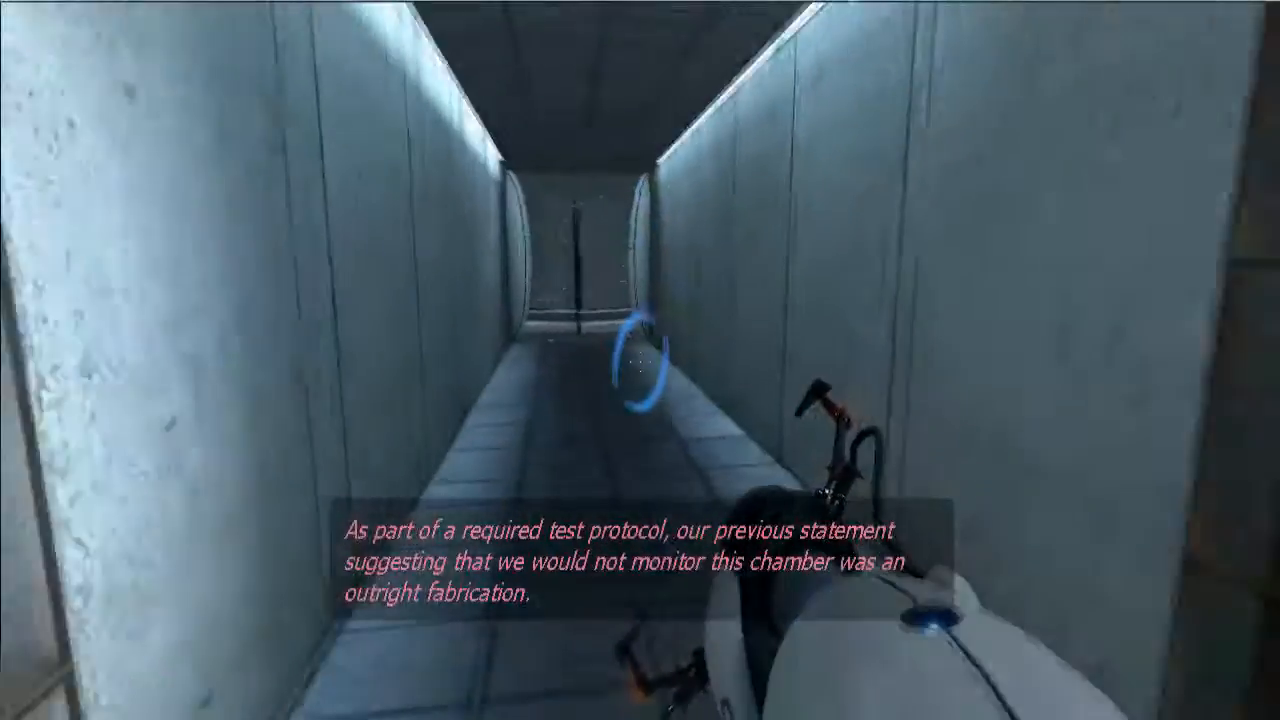
key(w)
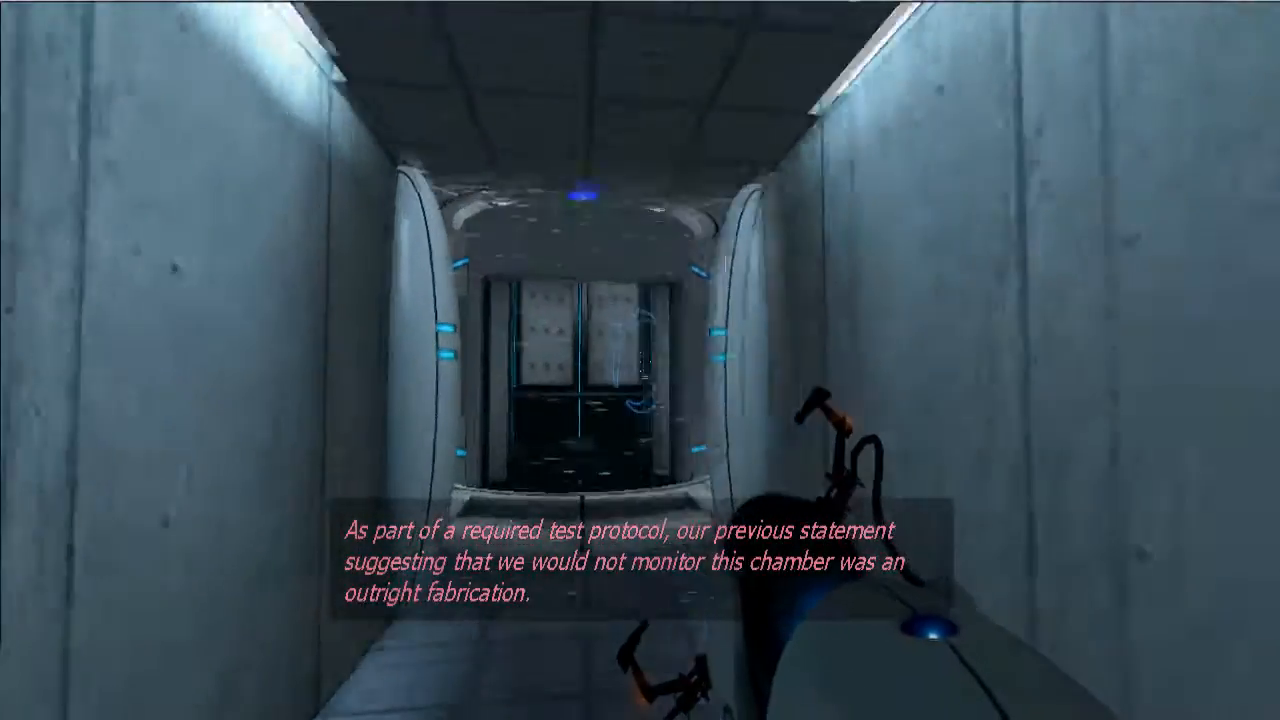